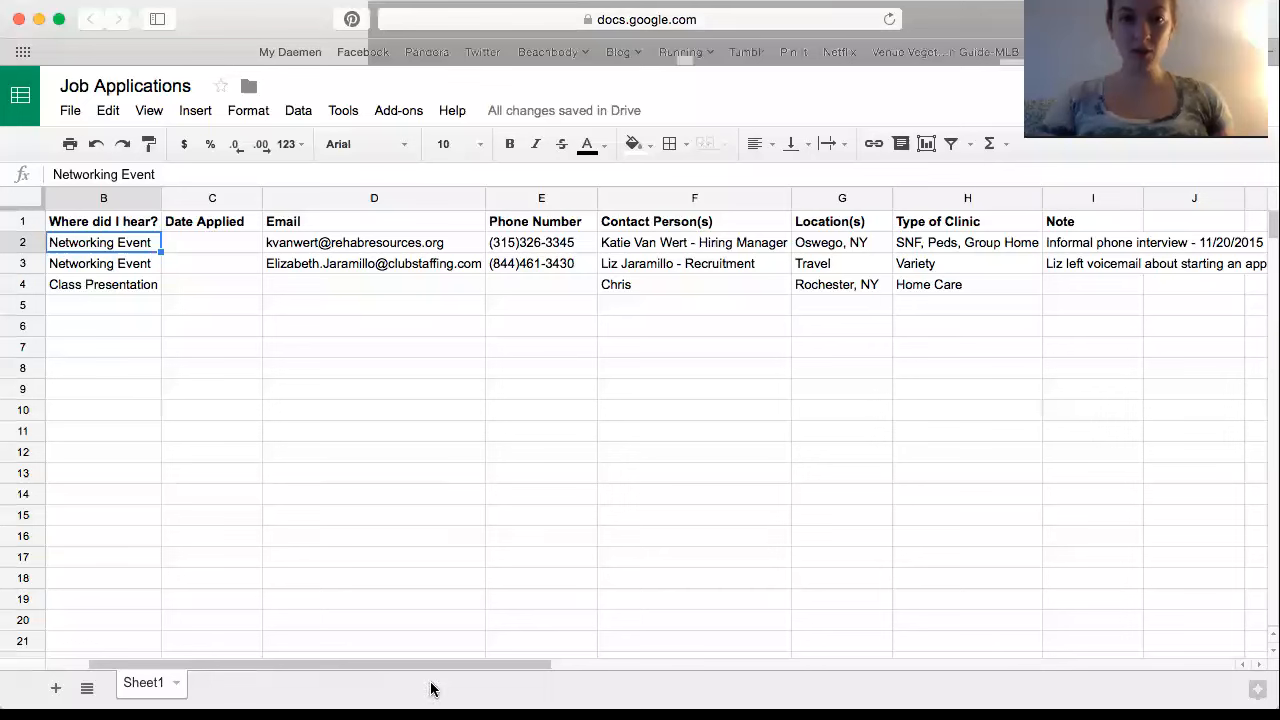
pyautogui.moveTo(182, 412)
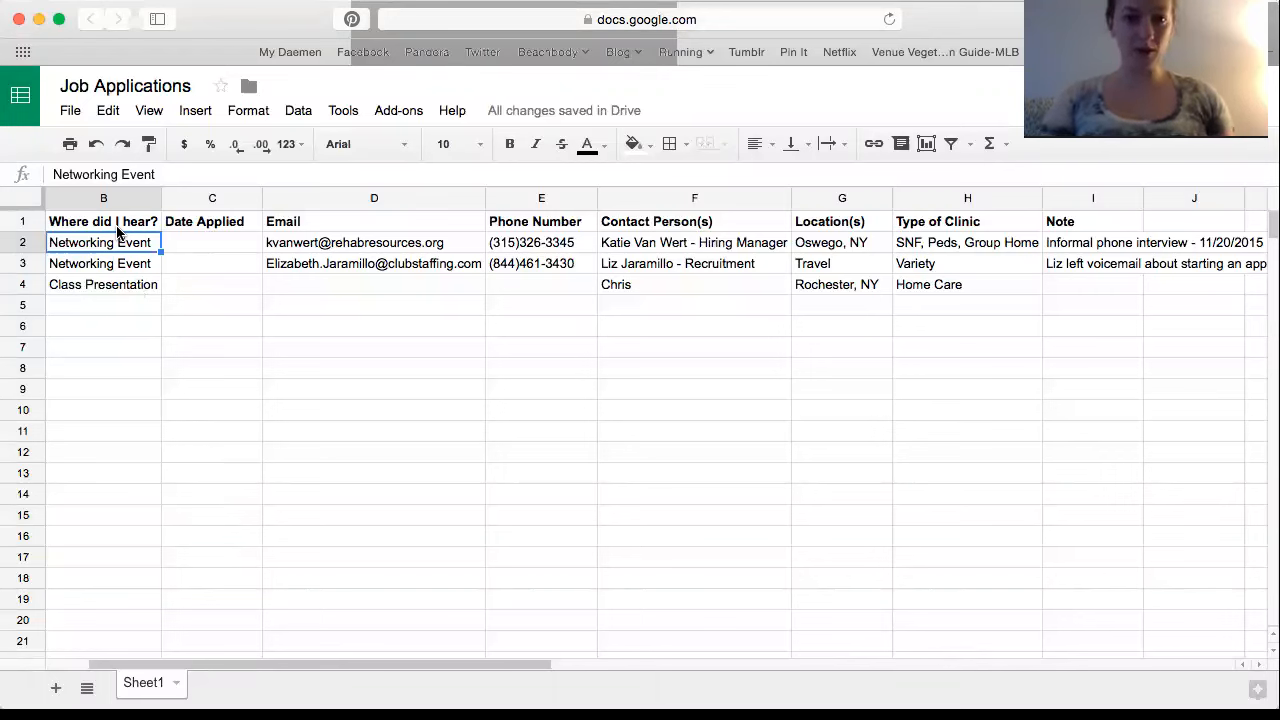
# - Select the 'Where did I hear?' heading beside the now-visible Company column
pyautogui.click(104, 220)
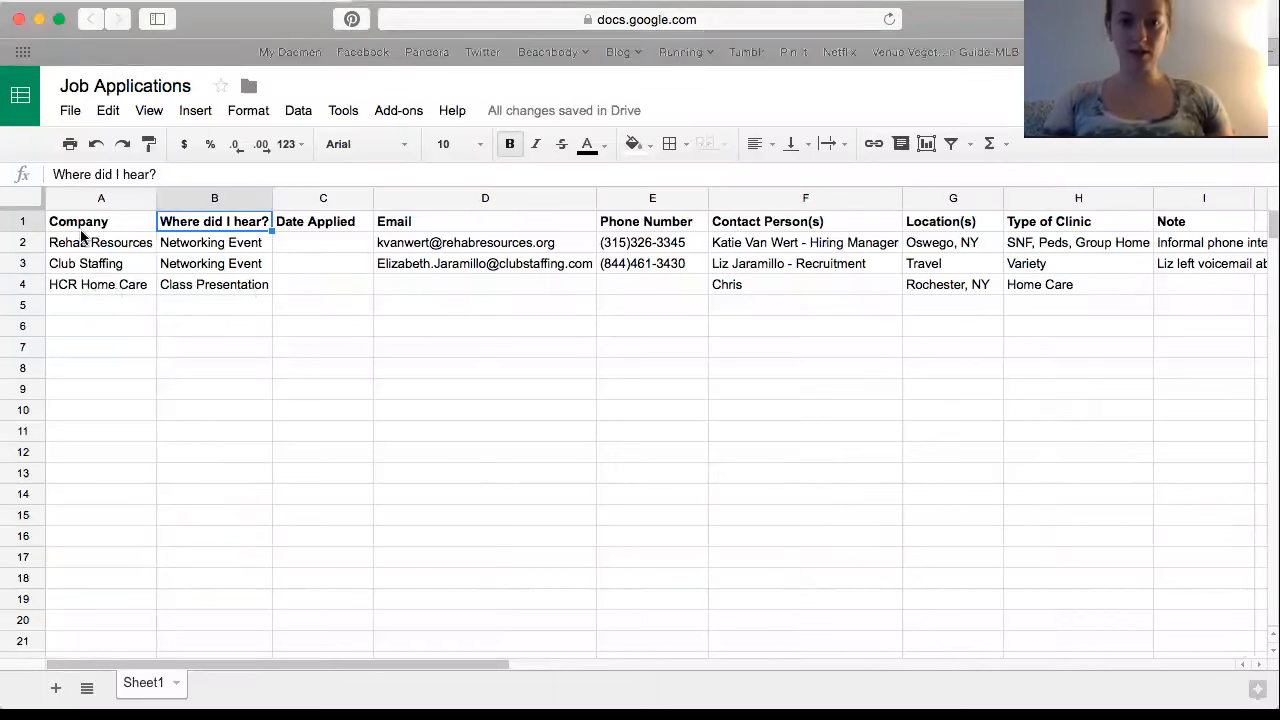
pyautogui.click(100, 220)
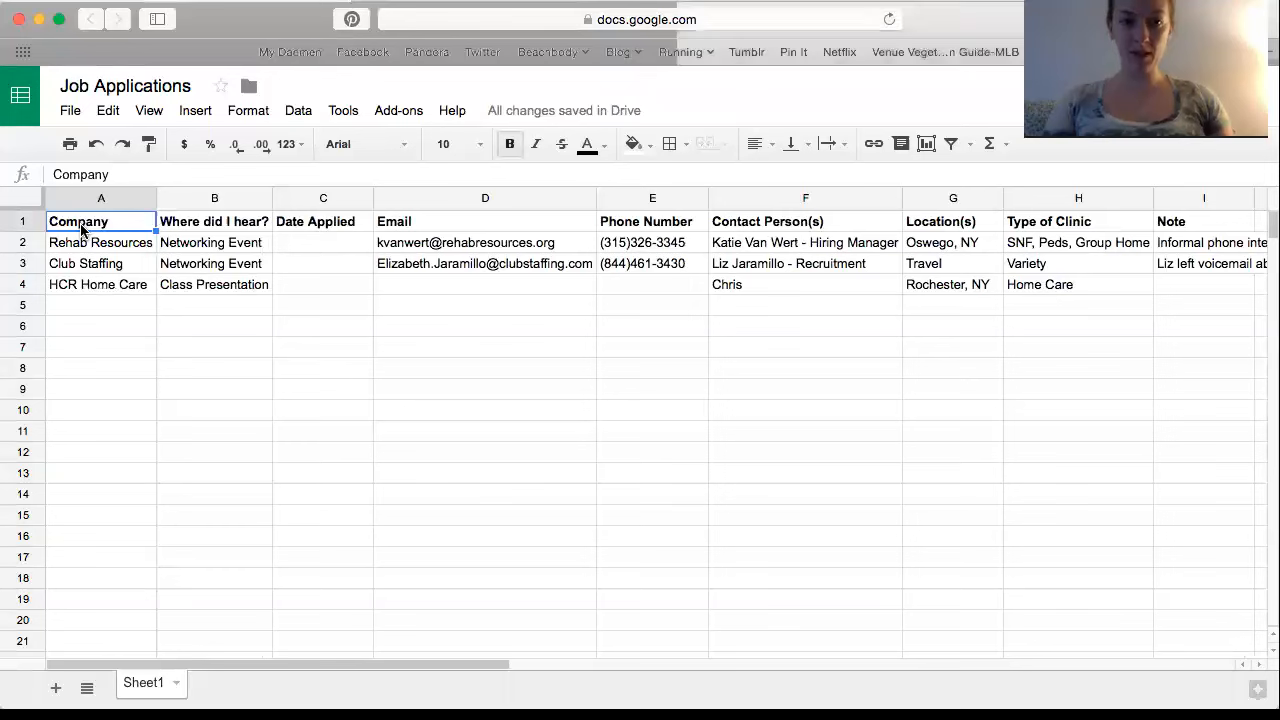
pyautogui.click(84, 264)
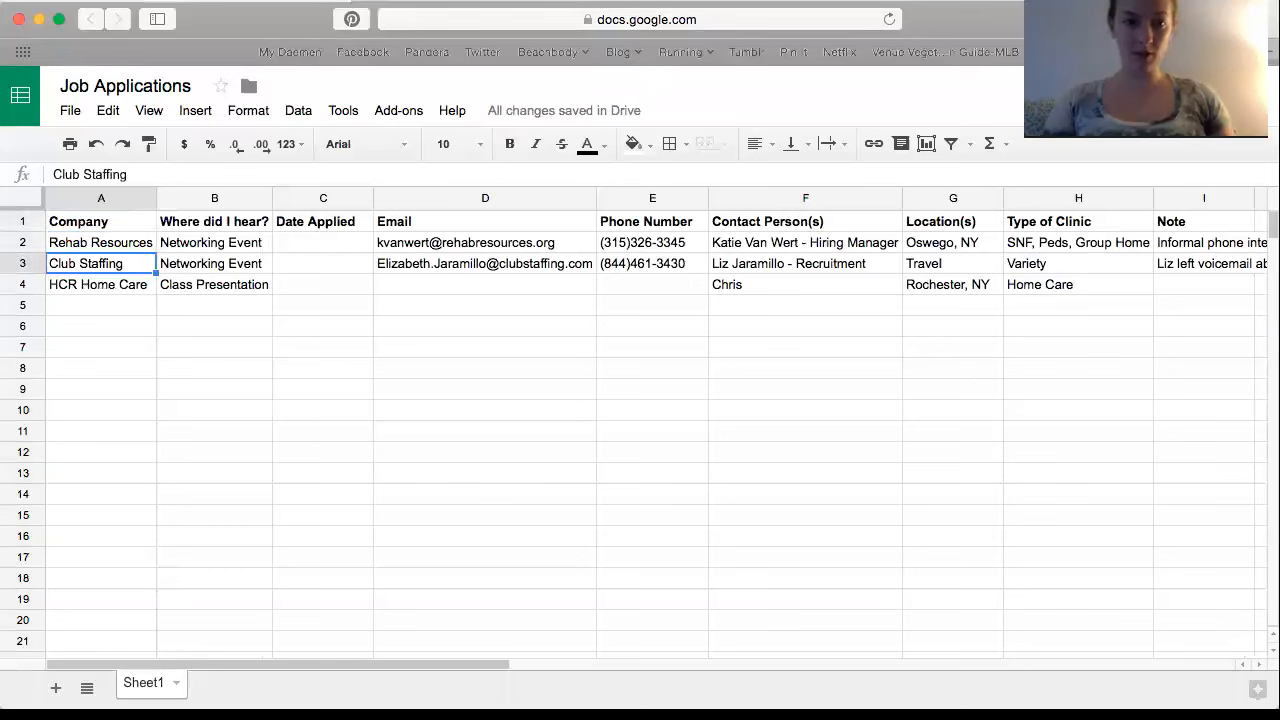
pyautogui.click(100, 220)
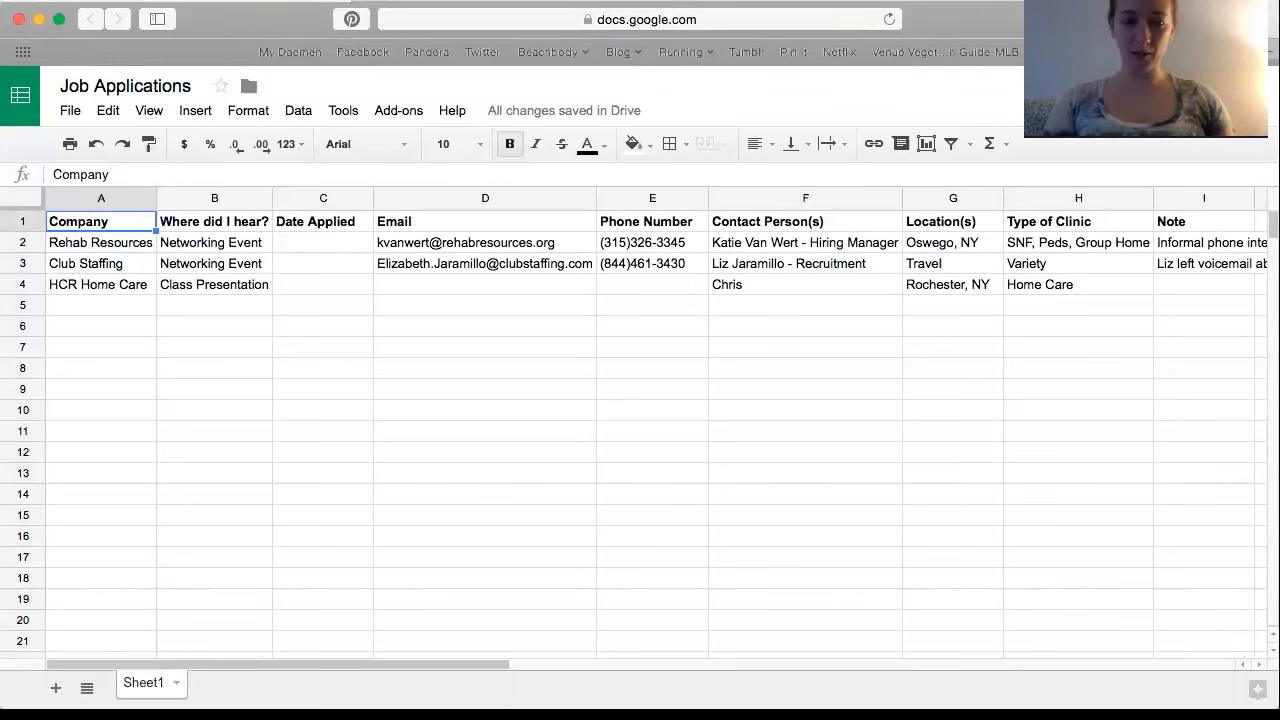
pyautogui.click(214, 220)
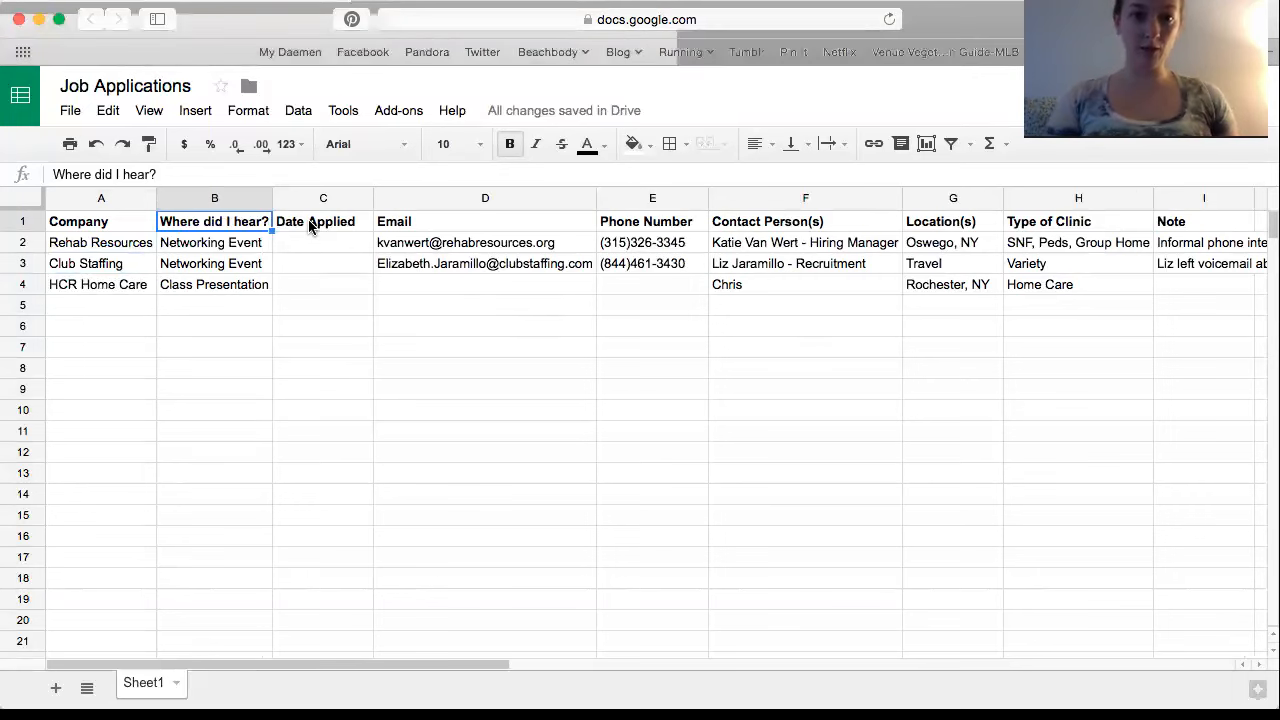
# - Step across the Date Applied, Phone Number and Contact Person(s) headings toward the later columns
pyautogui.click(324, 220)
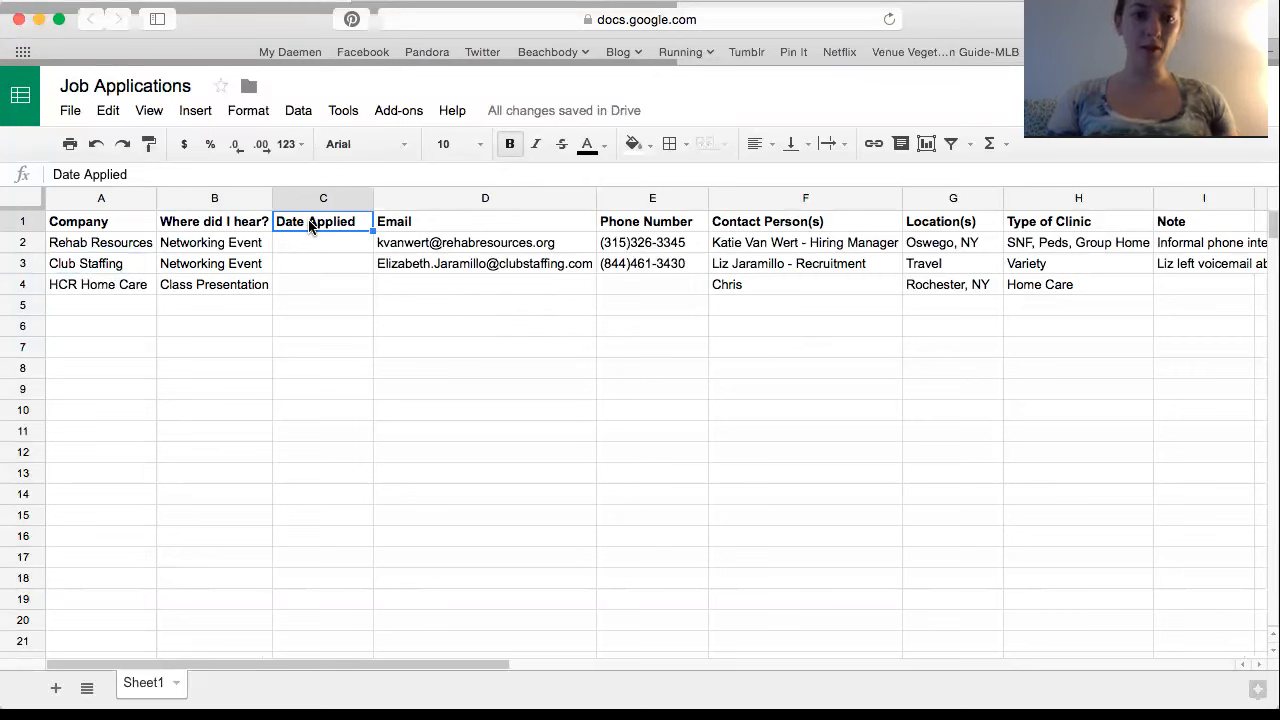
pyautogui.click(652, 220)
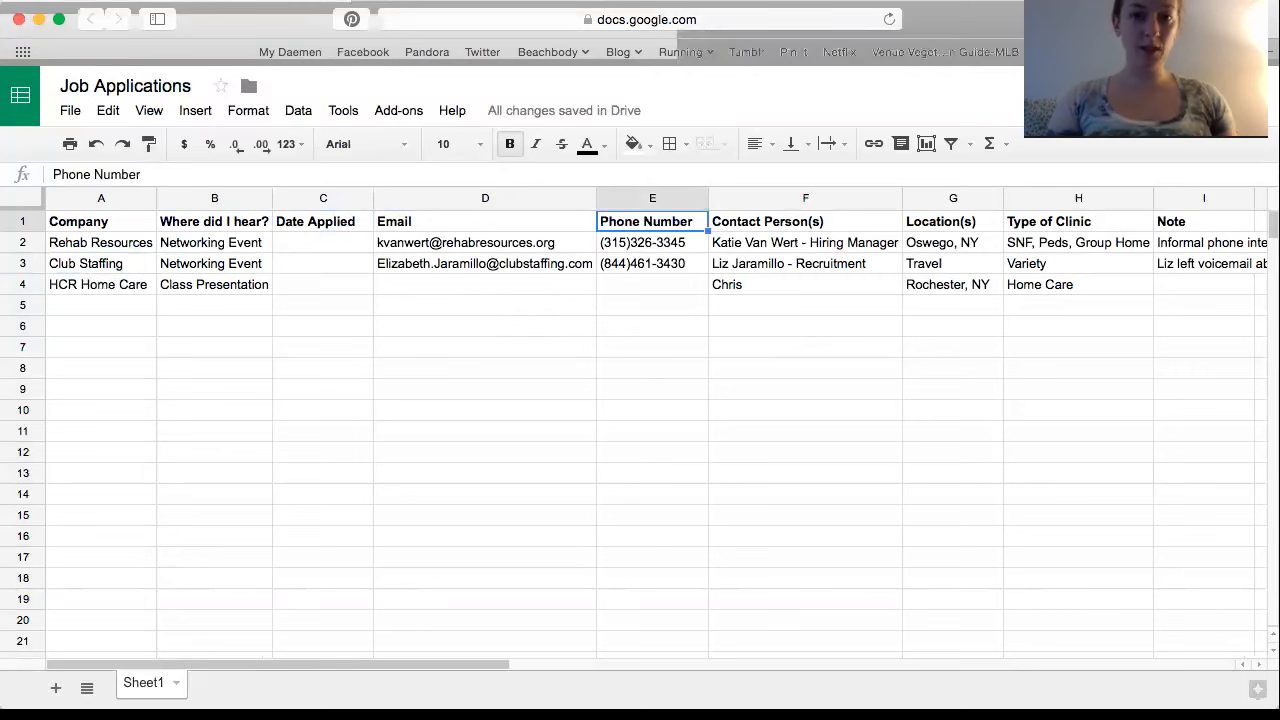
pyautogui.click(804, 220)
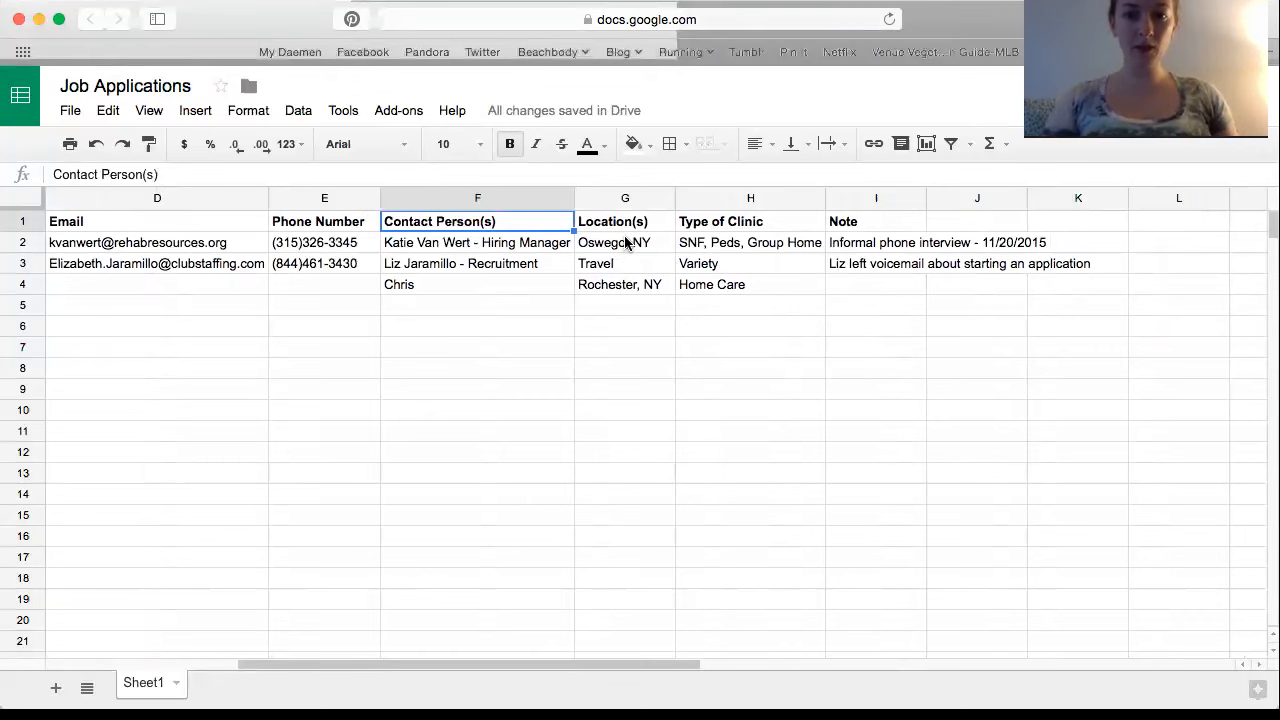
pyautogui.click(624, 220)
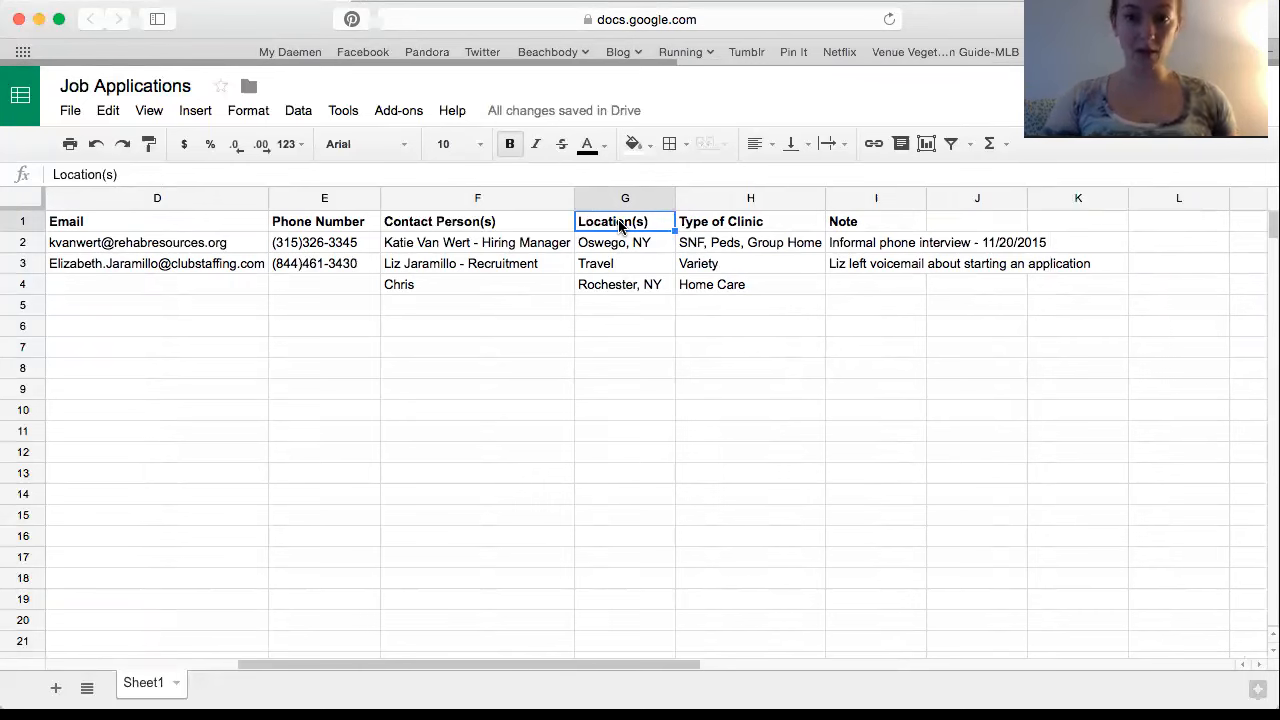
pyautogui.click(750, 220)
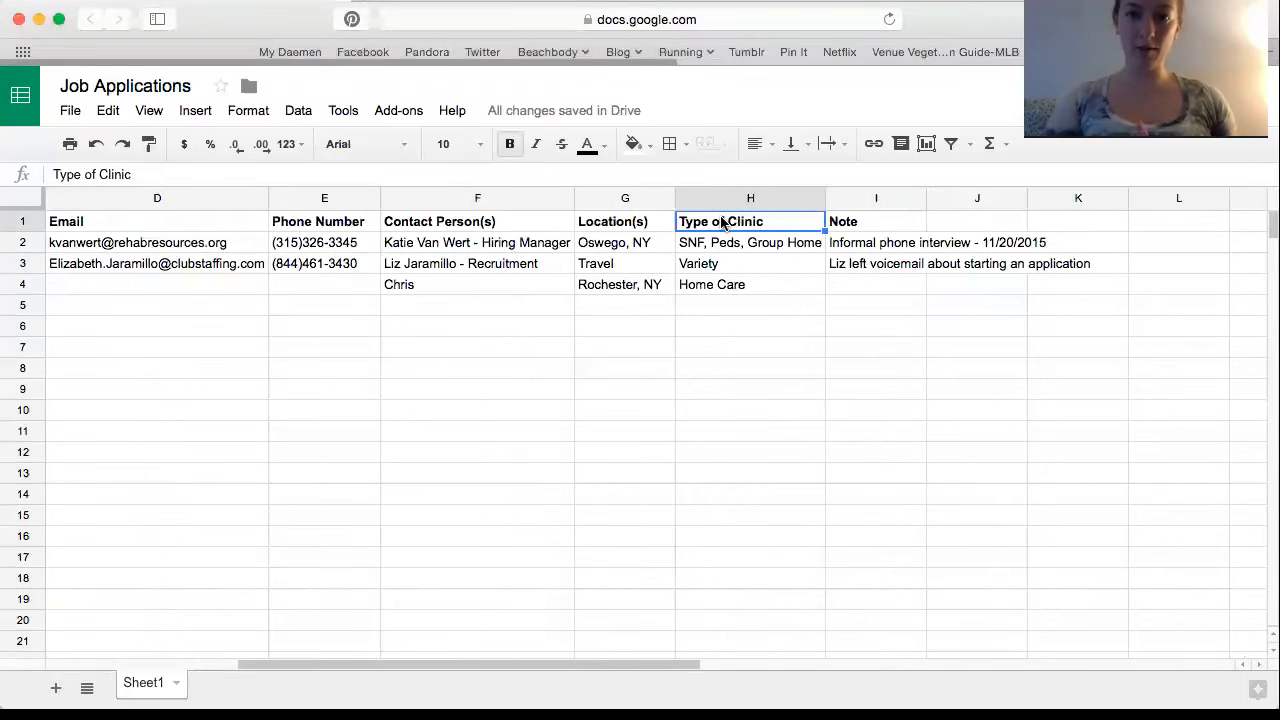
pyautogui.moveTo(1080, 220)
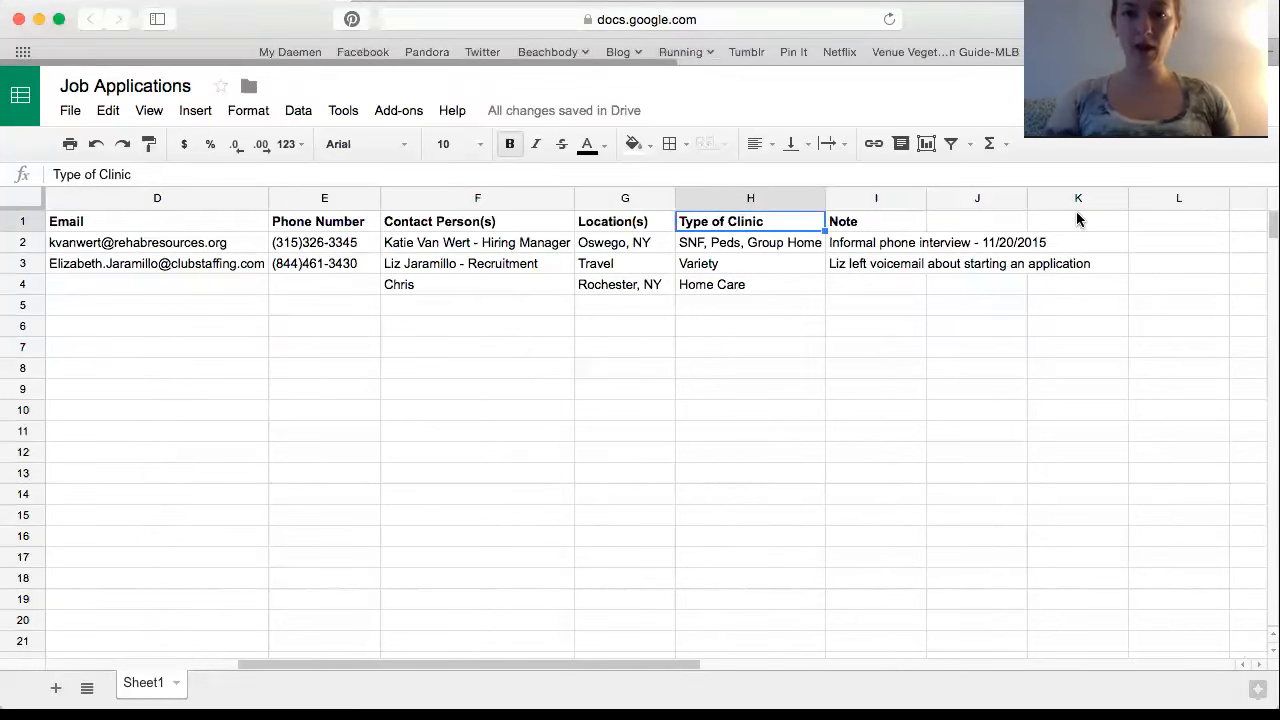
pyautogui.click(876, 220)
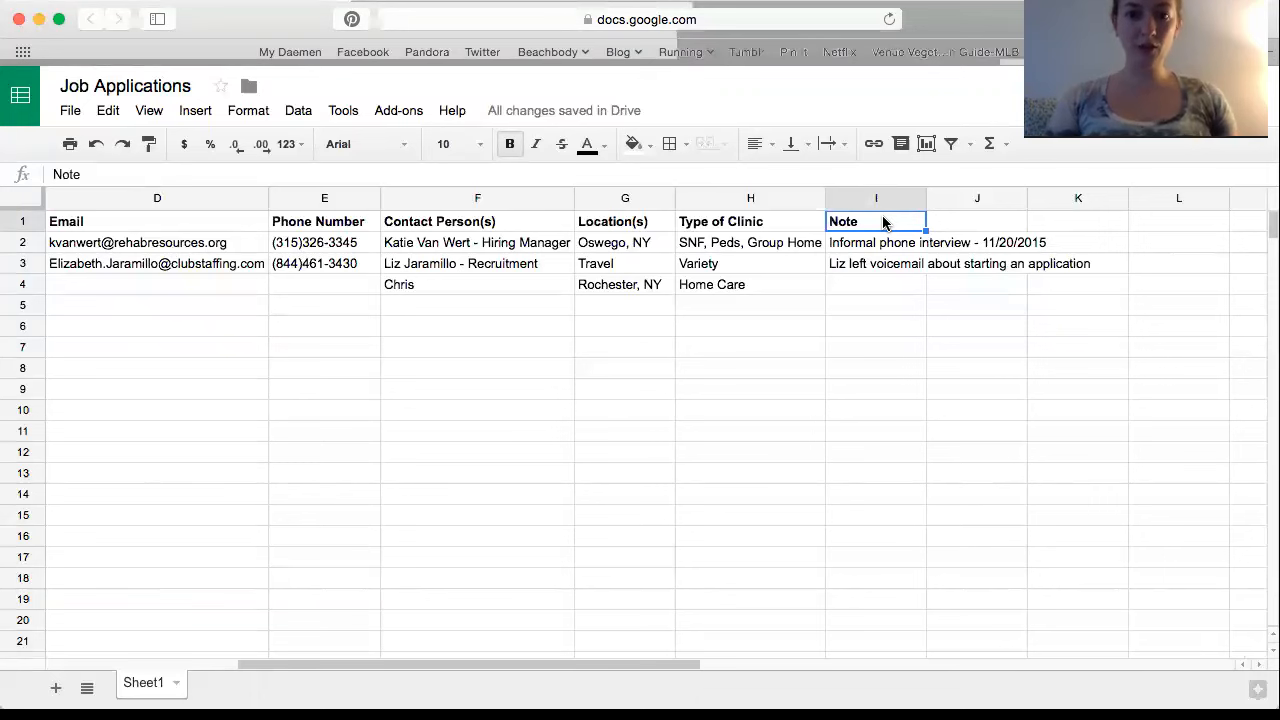
# - Review the Rehab Resources phone interview note and the Club Staffing voicemail note
pyautogui.click(876, 242)
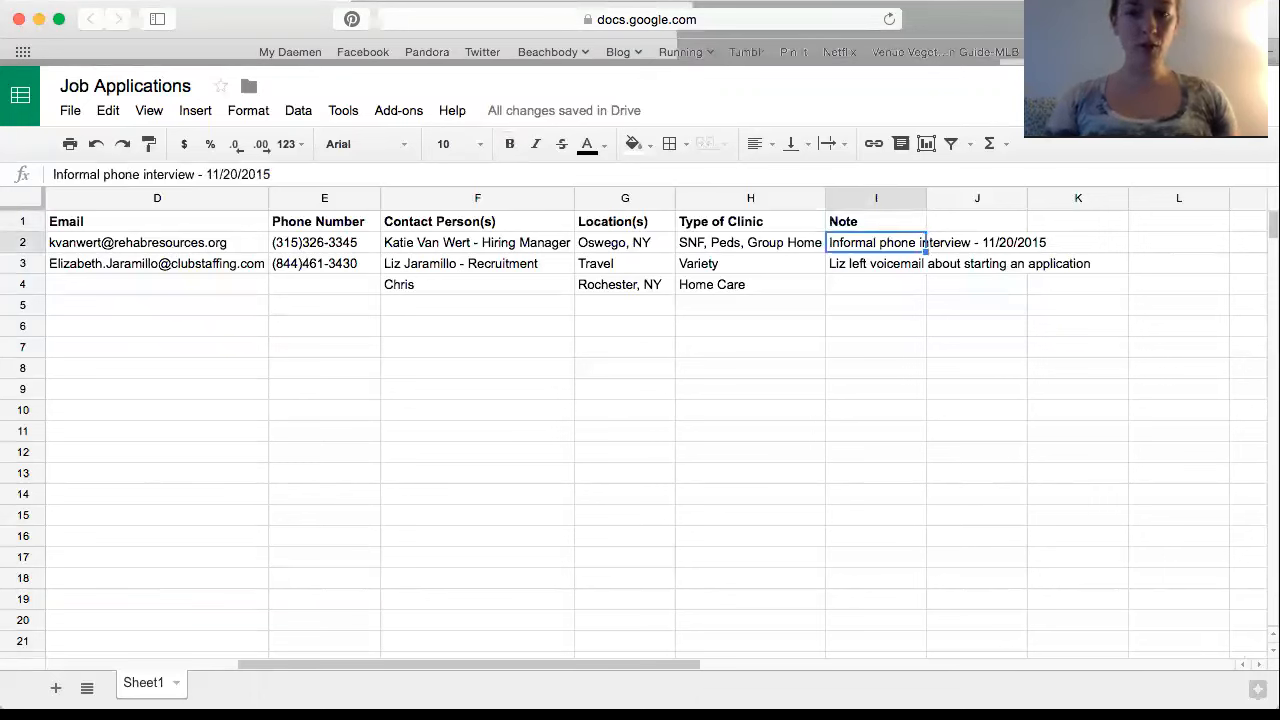
pyautogui.click(876, 264)
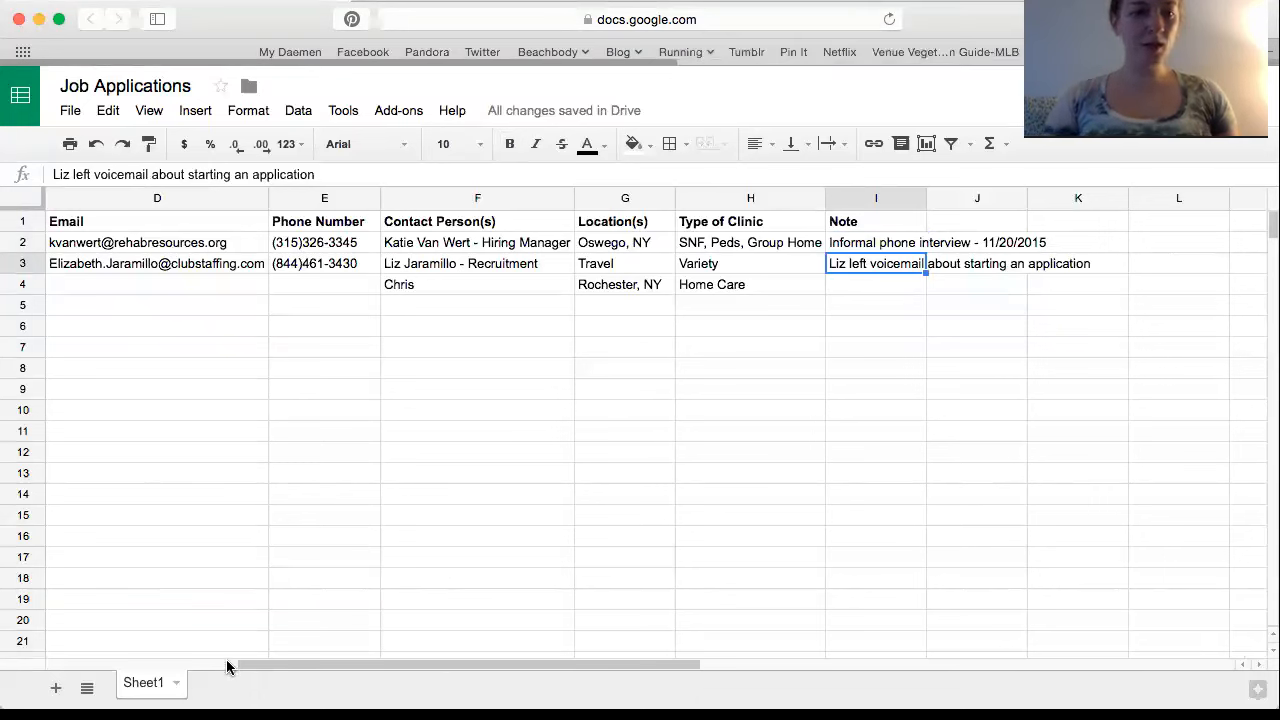
pyautogui.moveTo(296, 532)
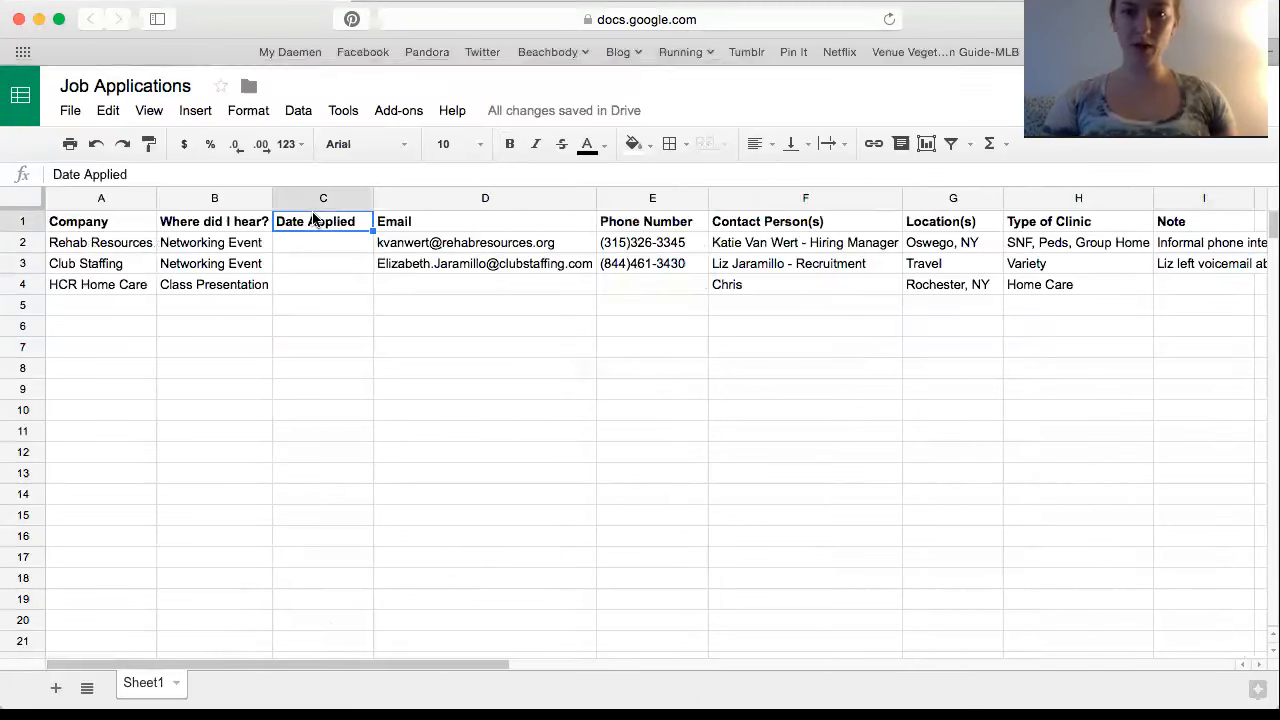
pyautogui.click(508, 144)
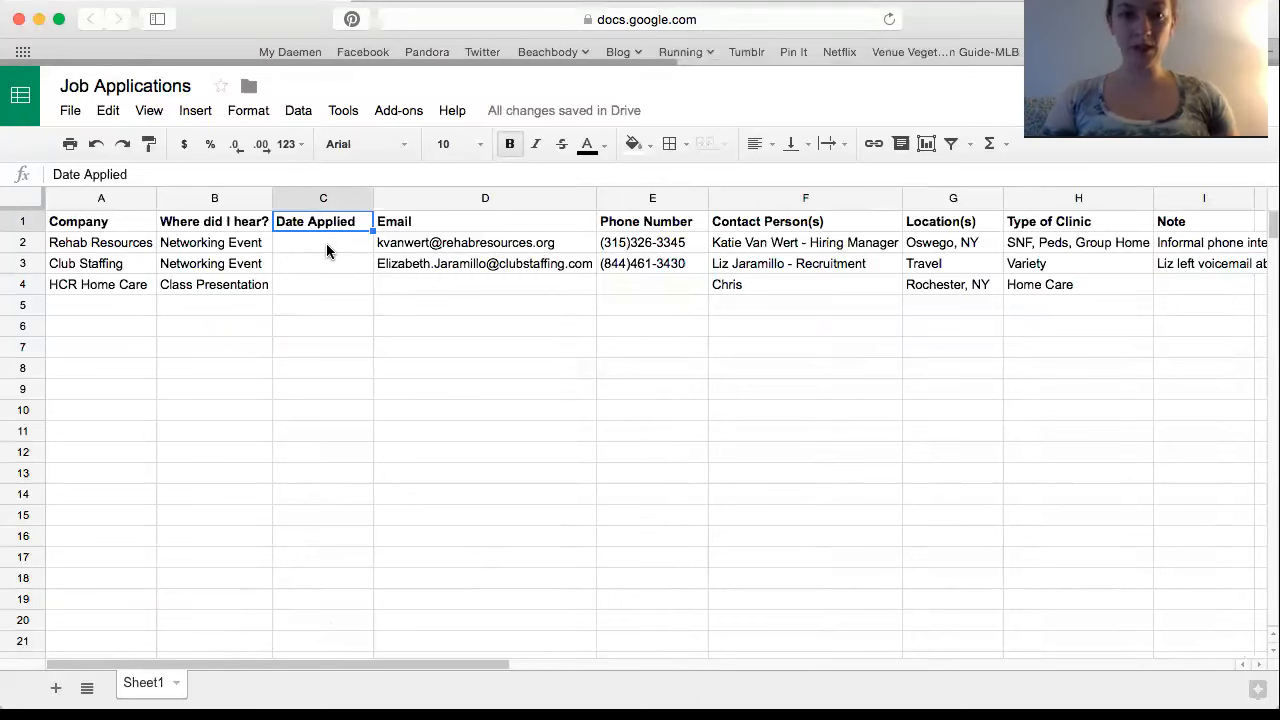
pyautogui.click(324, 242)
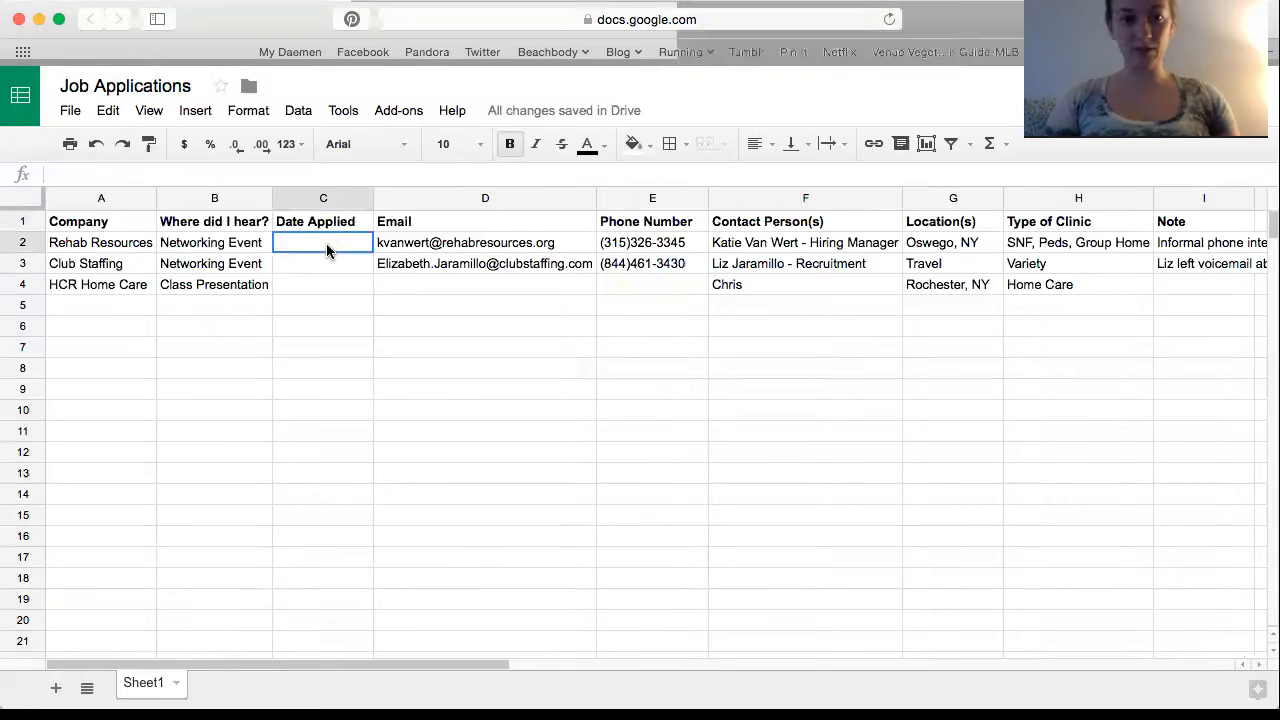